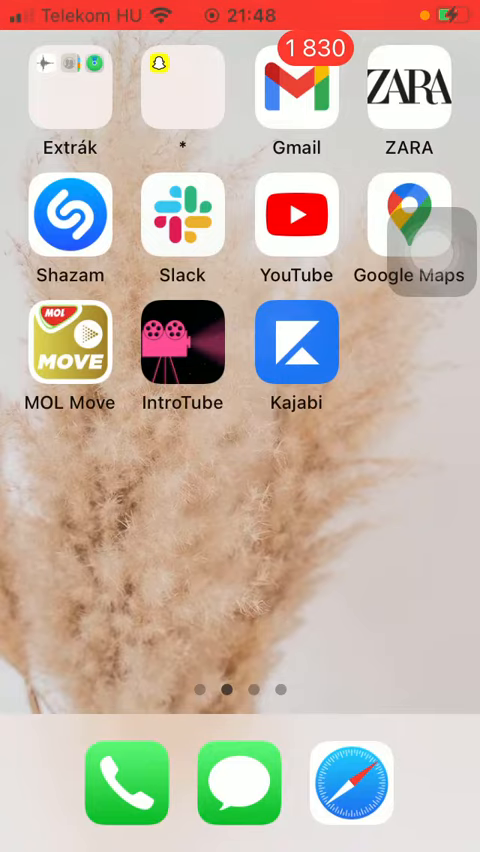
# Launch IntroTube and start trimming its editor's 8.0s clip with the trim handles.
pyautogui.click(182, 348)
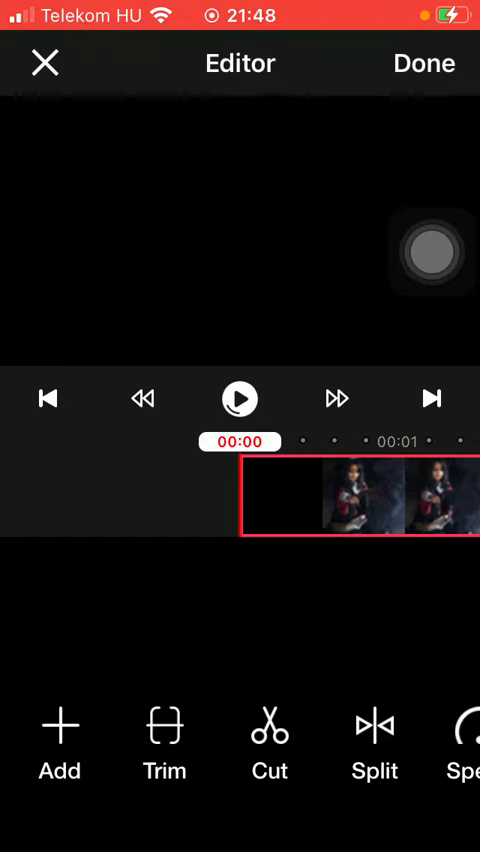
pyautogui.click(164, 740)
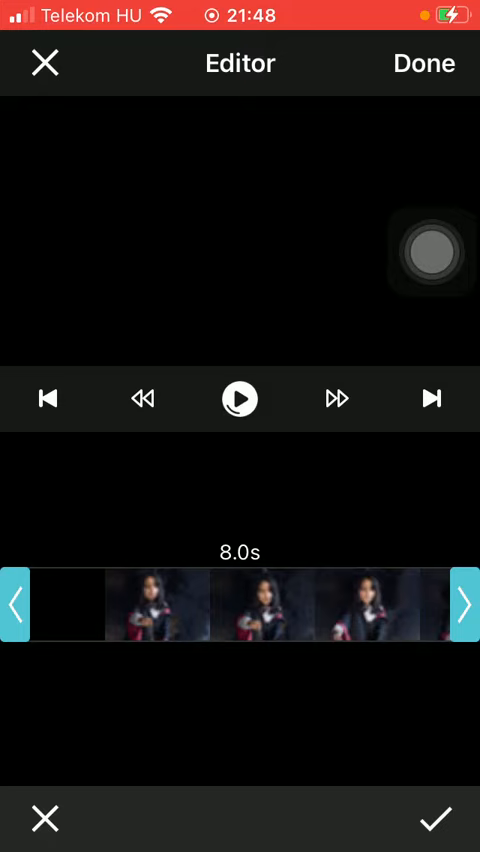